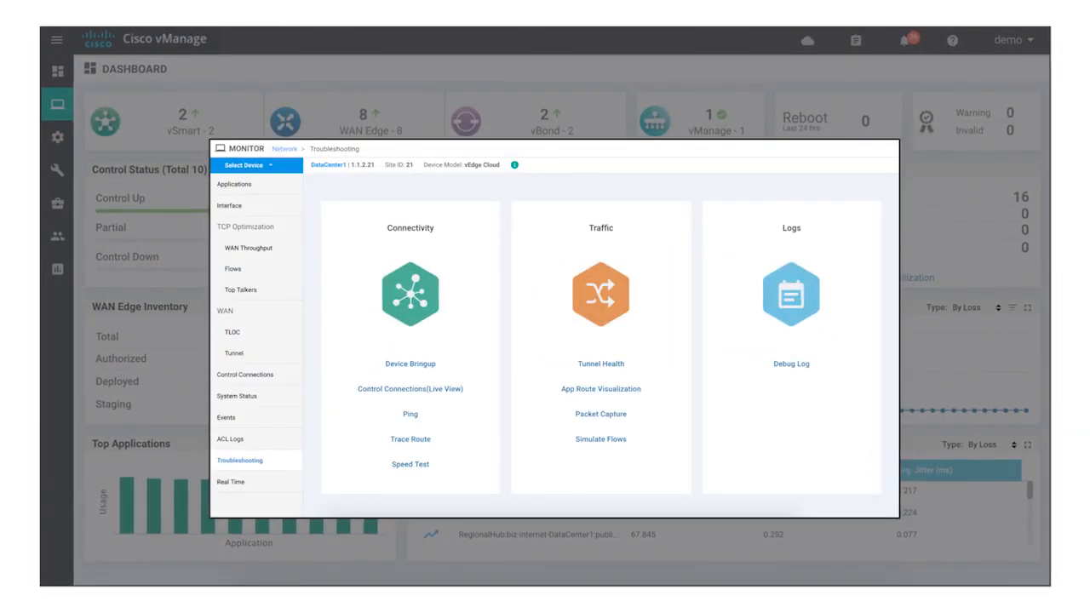
Step: Switch from Troubleshooting to the CloudExpress applications view, then close it to return to the Dashboard
left_click(235, 184)
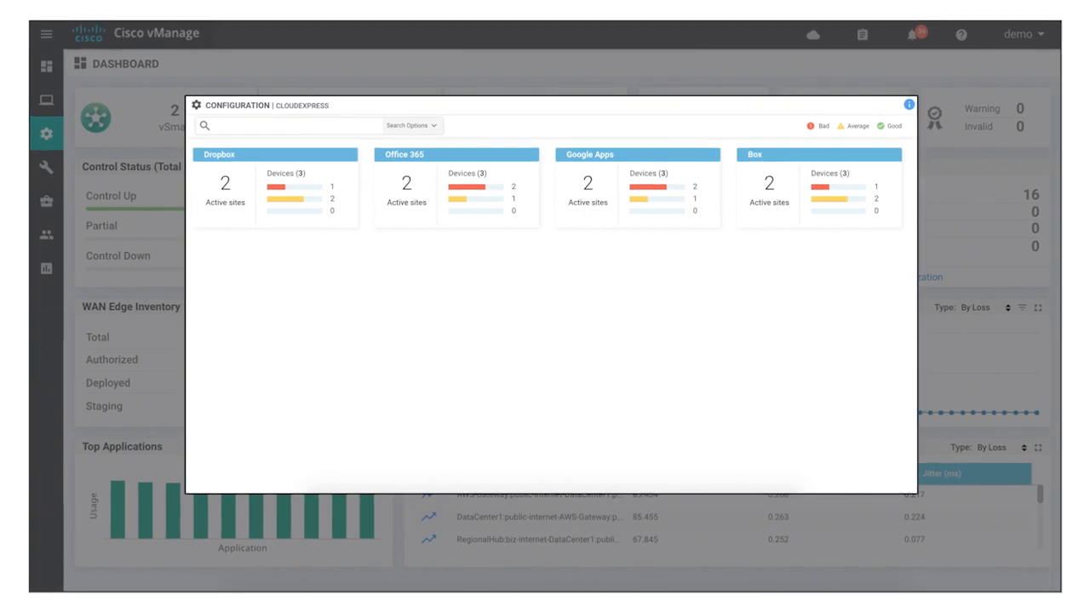
left_click(907, 104)
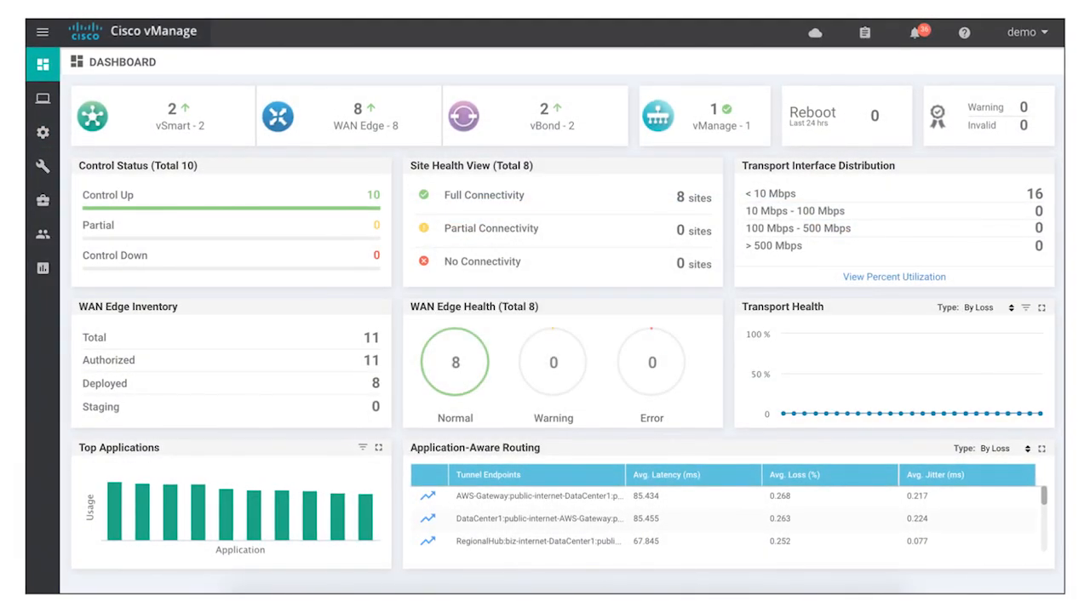